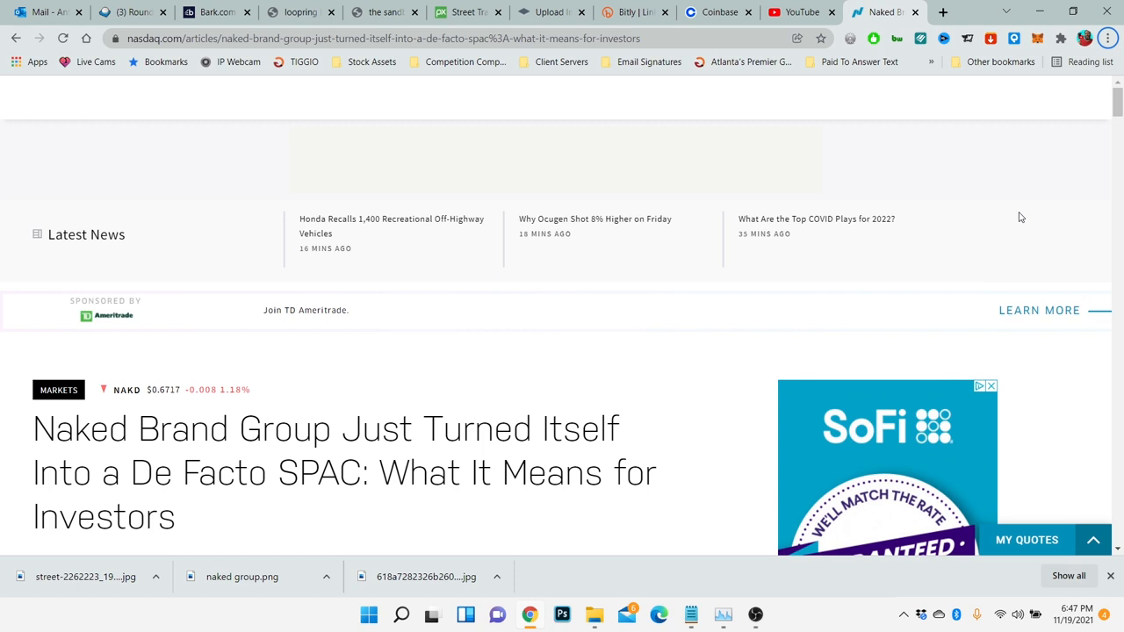
mouse_move(1017, 210)
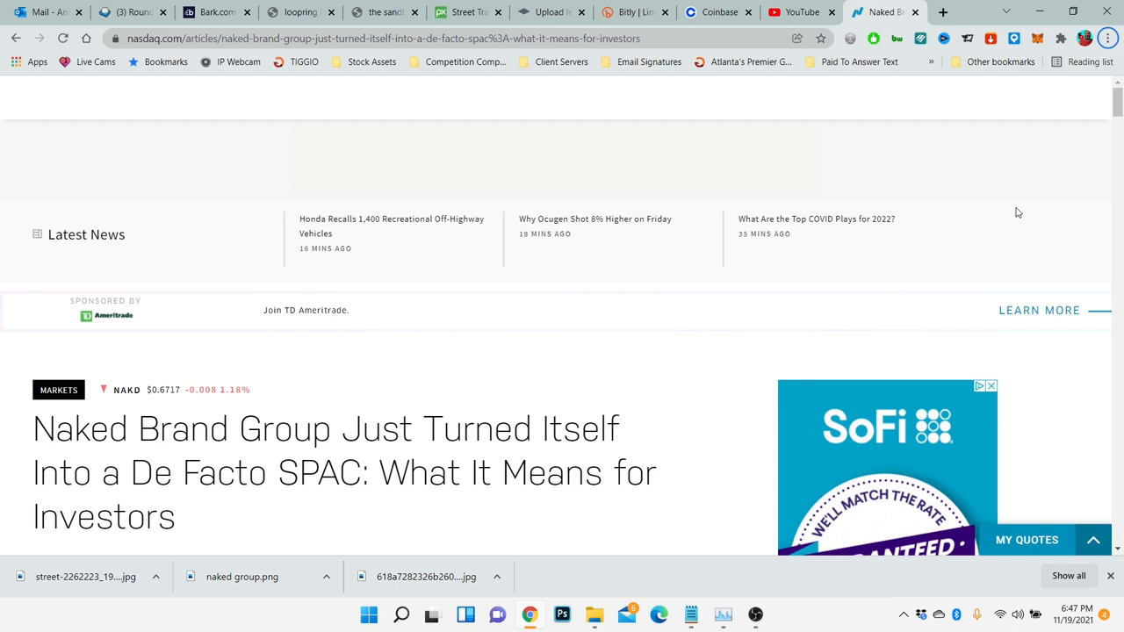
scroll("down", 3)
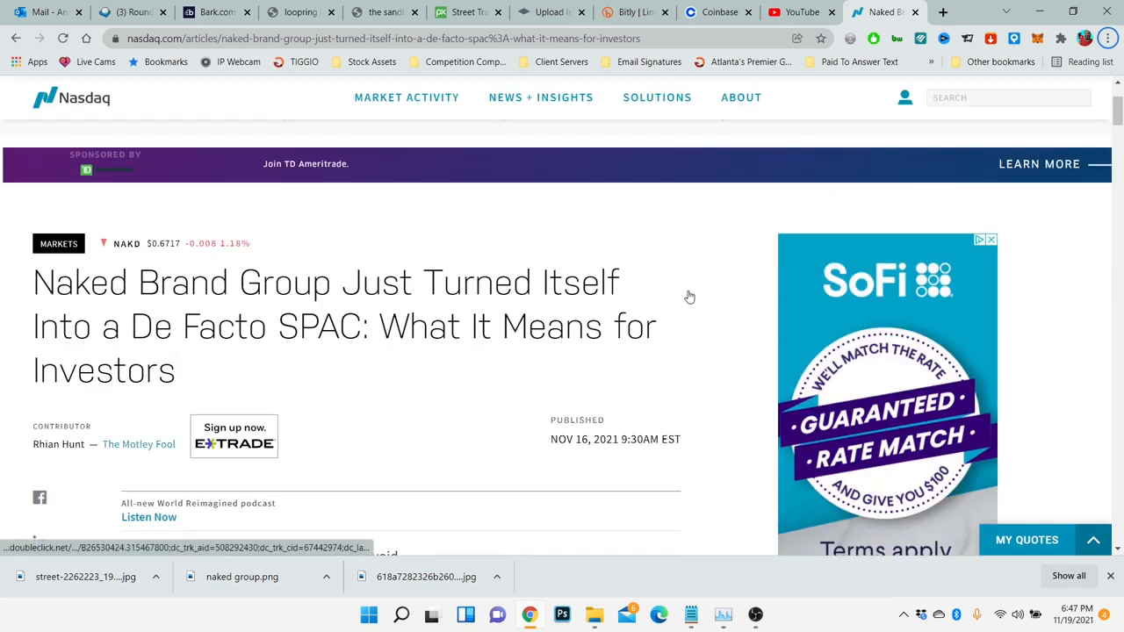
scroll("down", 3)
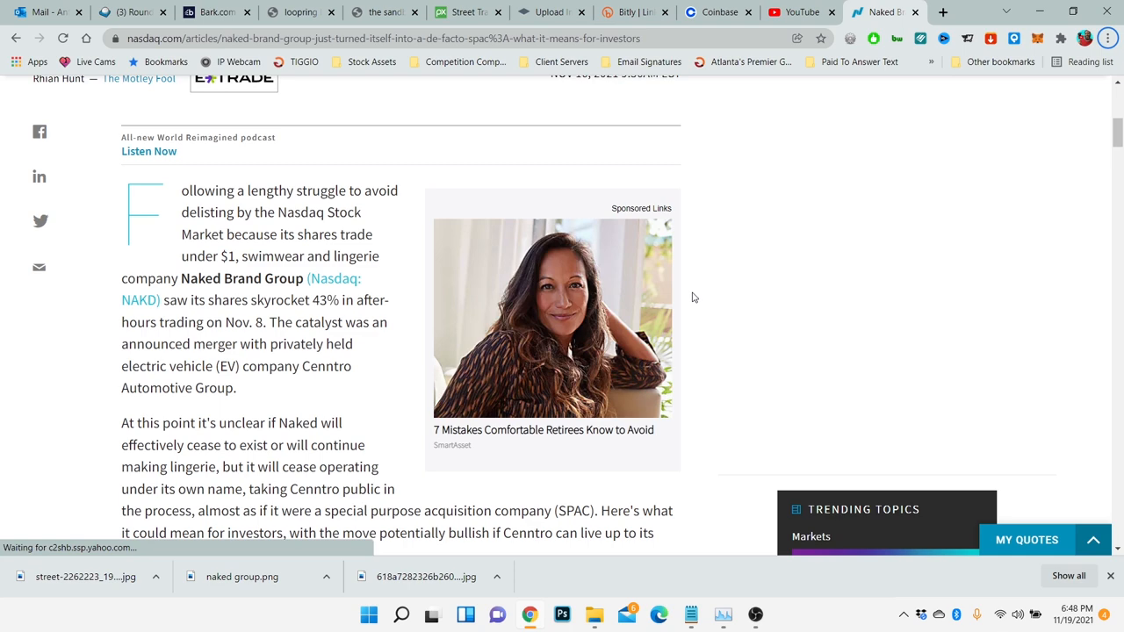
scroll("down", 3)
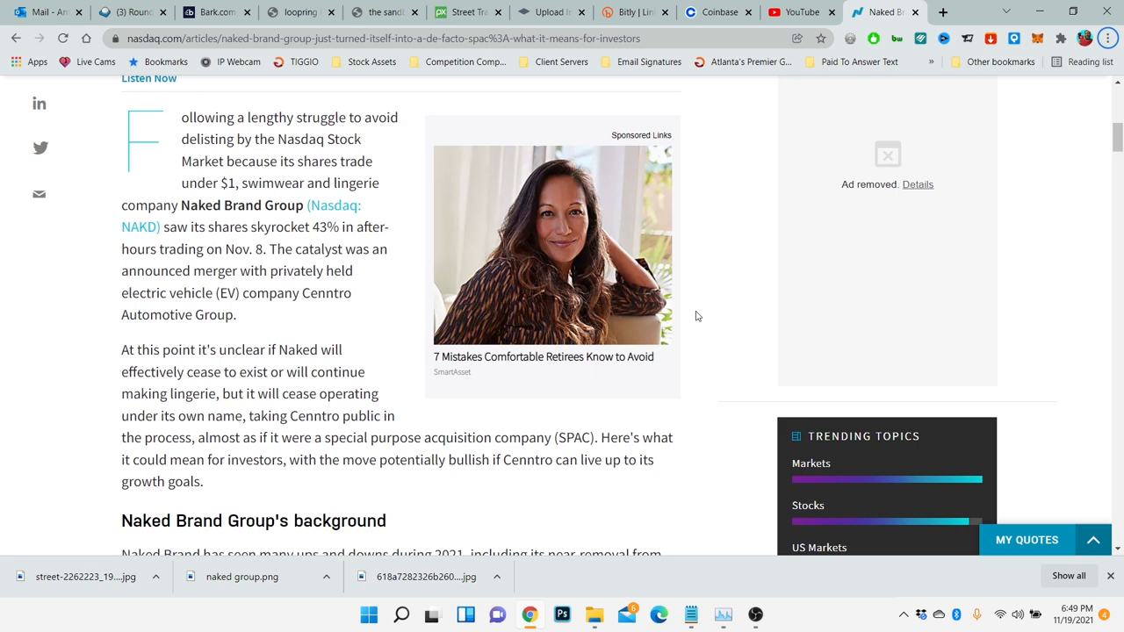
scroll("down", 3)
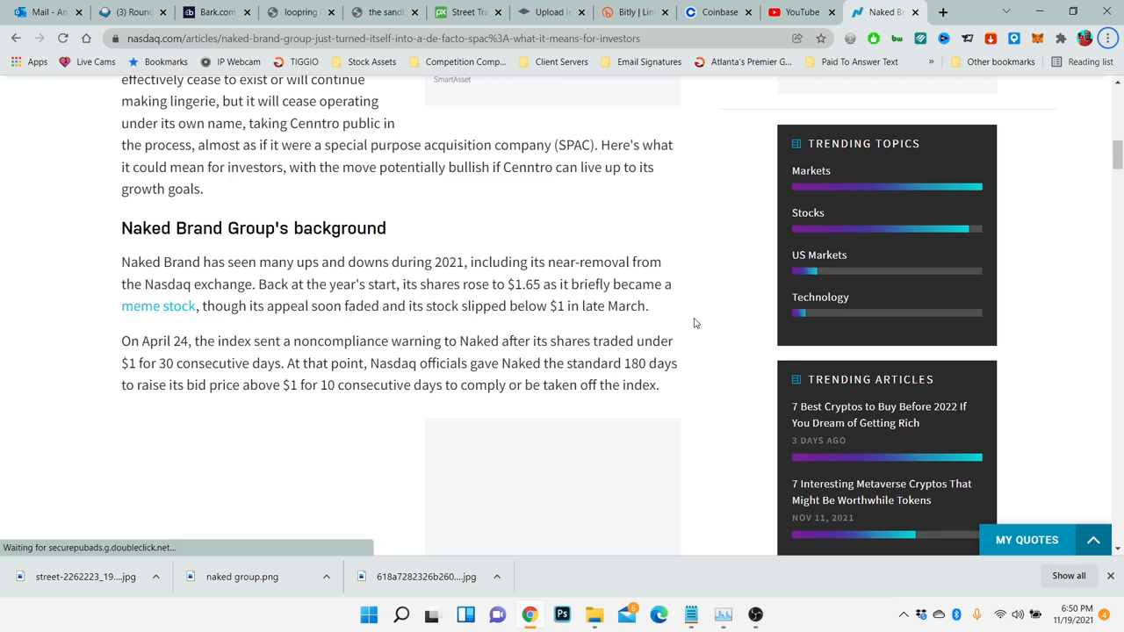
scroll("down", 3)
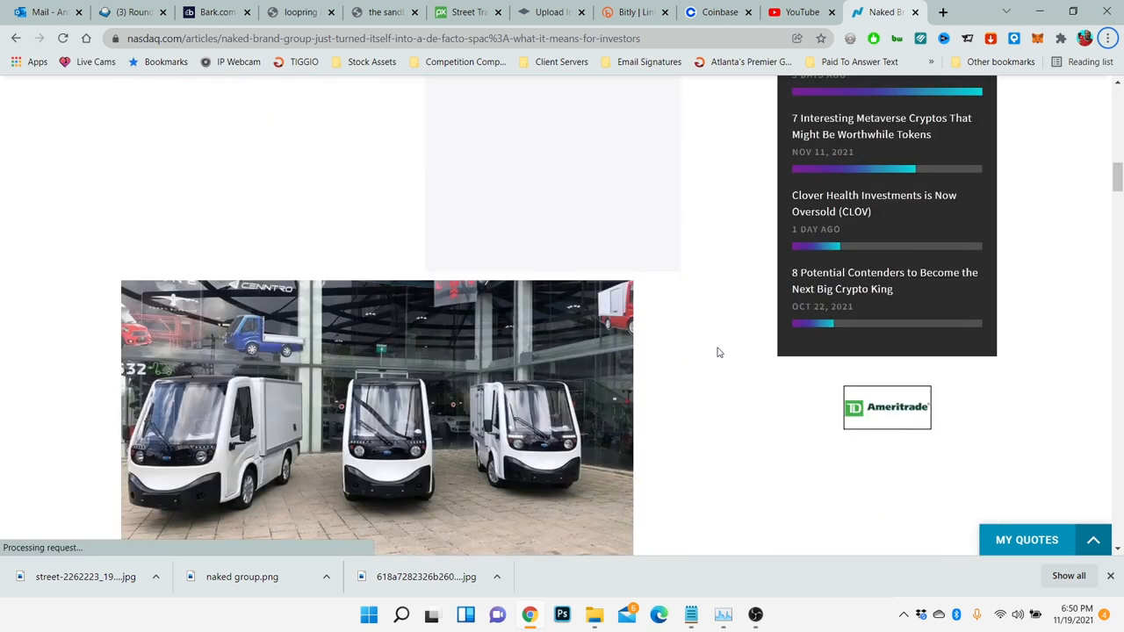
scroll("down", 3)
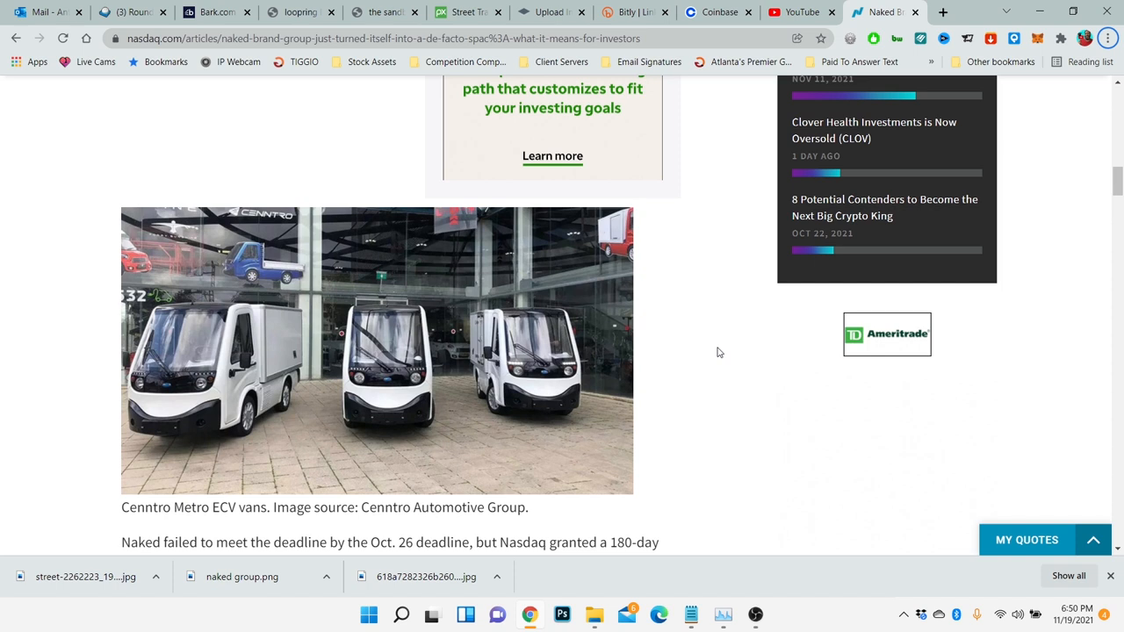
mouse_move(709, 339)
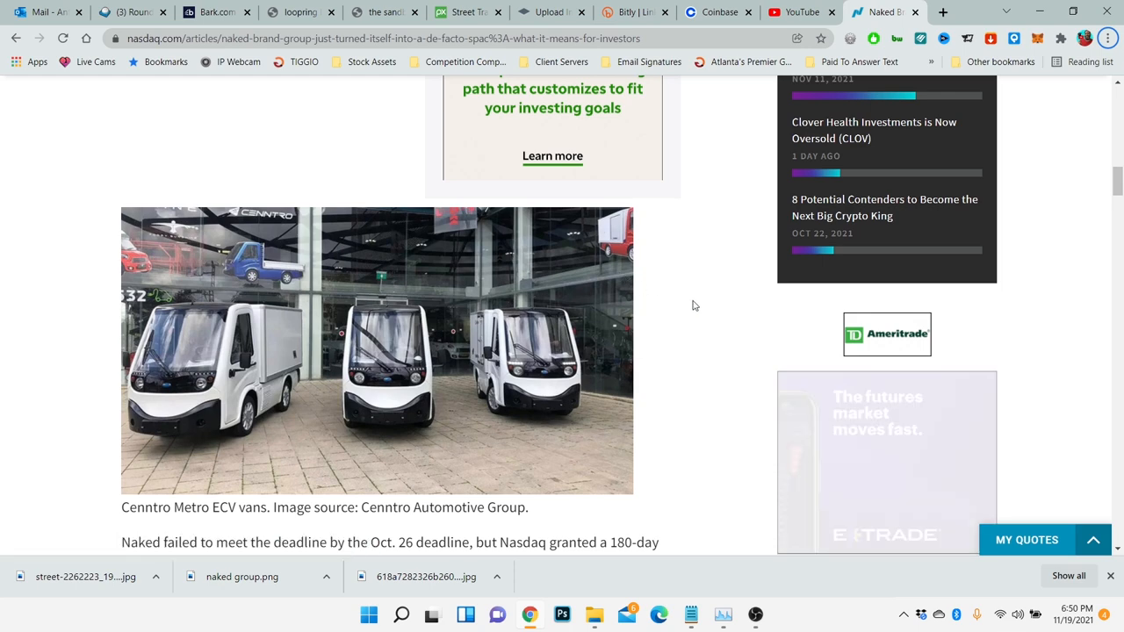
scroll("down", 3)
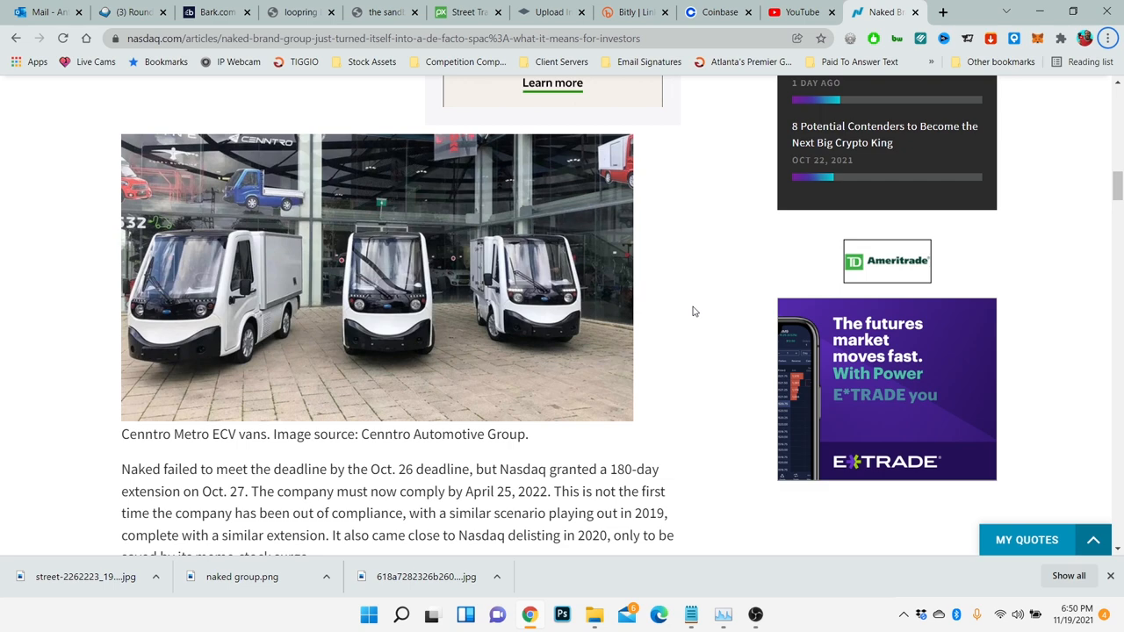
scroll("down", 3)
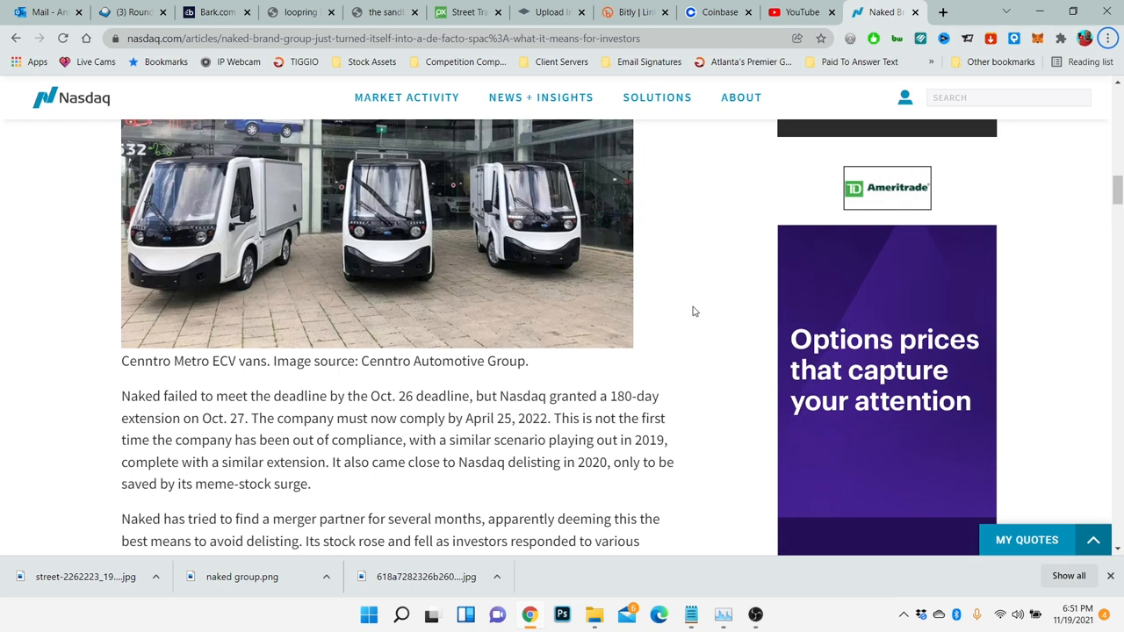
scroll("down", 3)
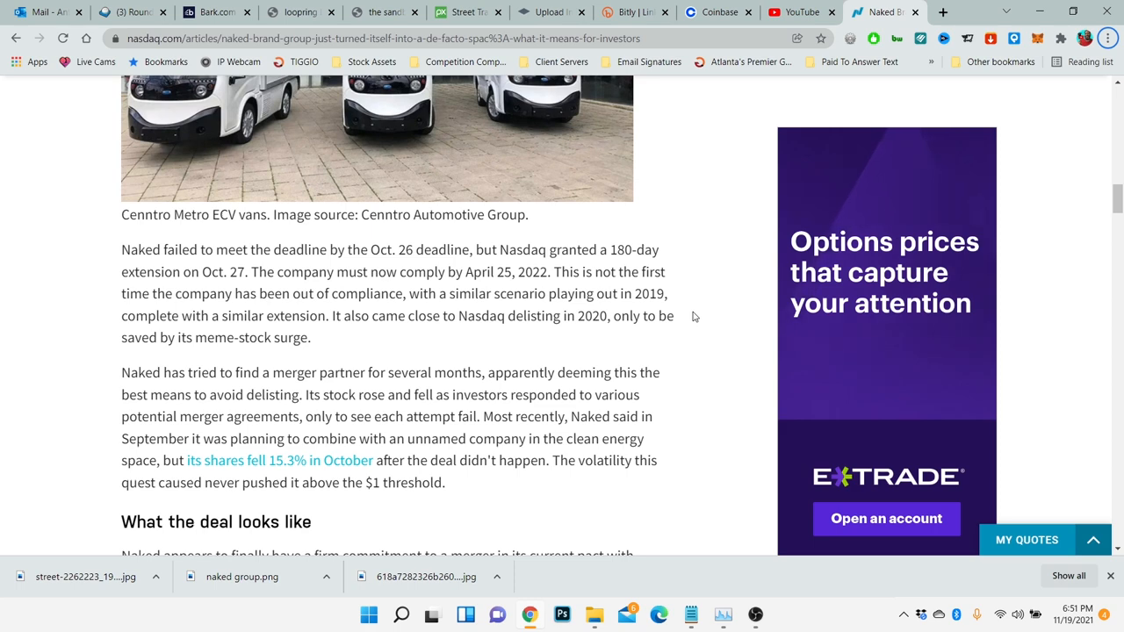
scroll("down", 3)
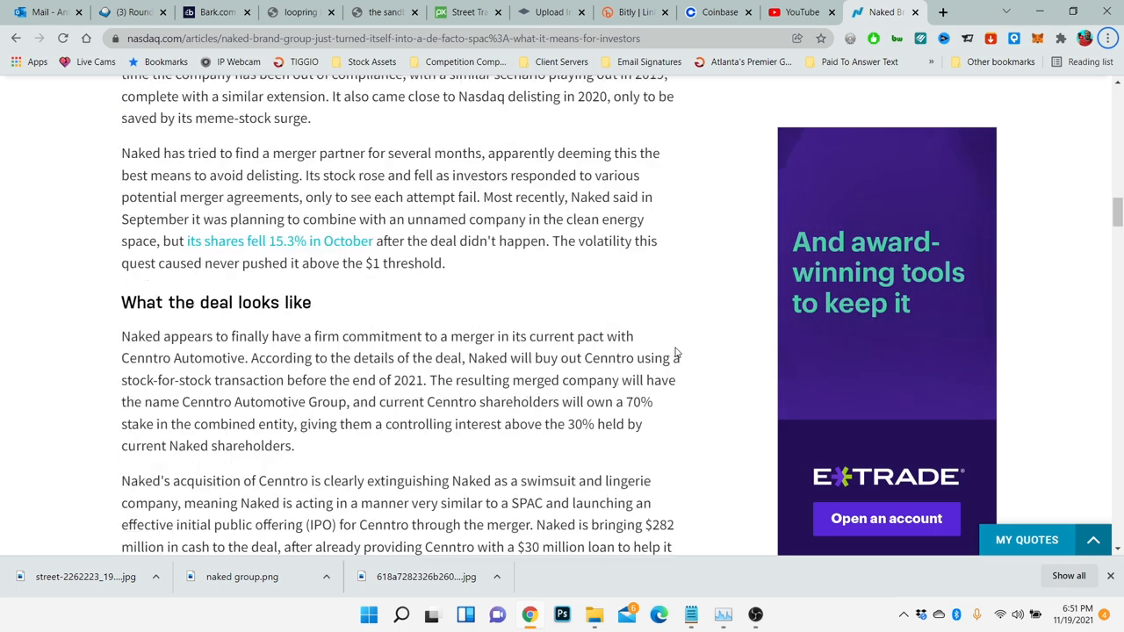
scroll("down", 3)
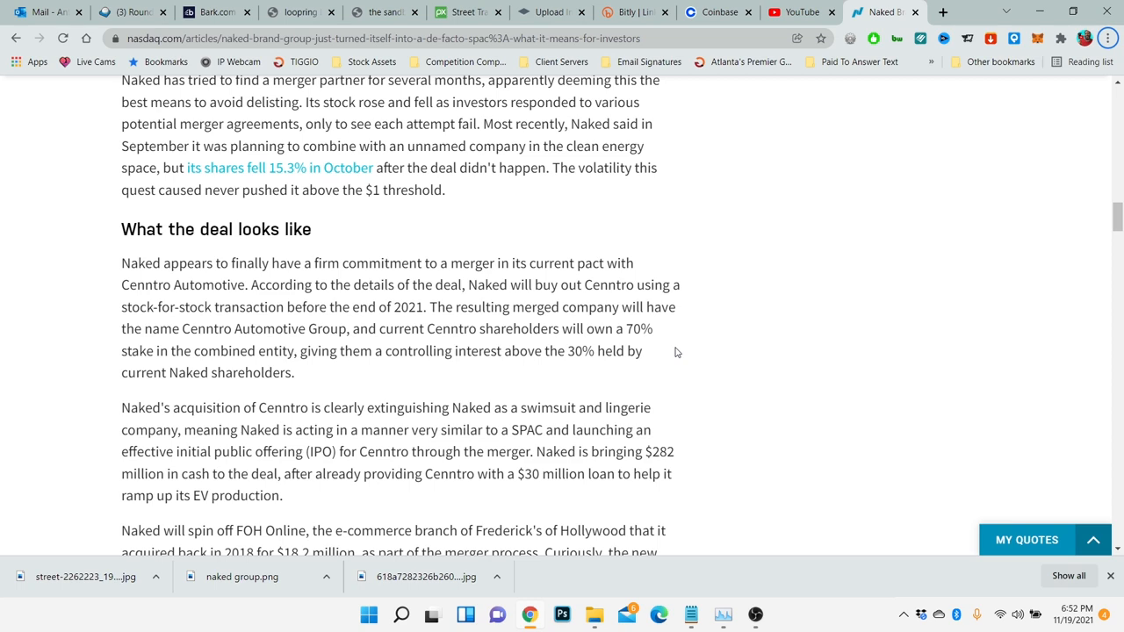
scroll("down", 3)
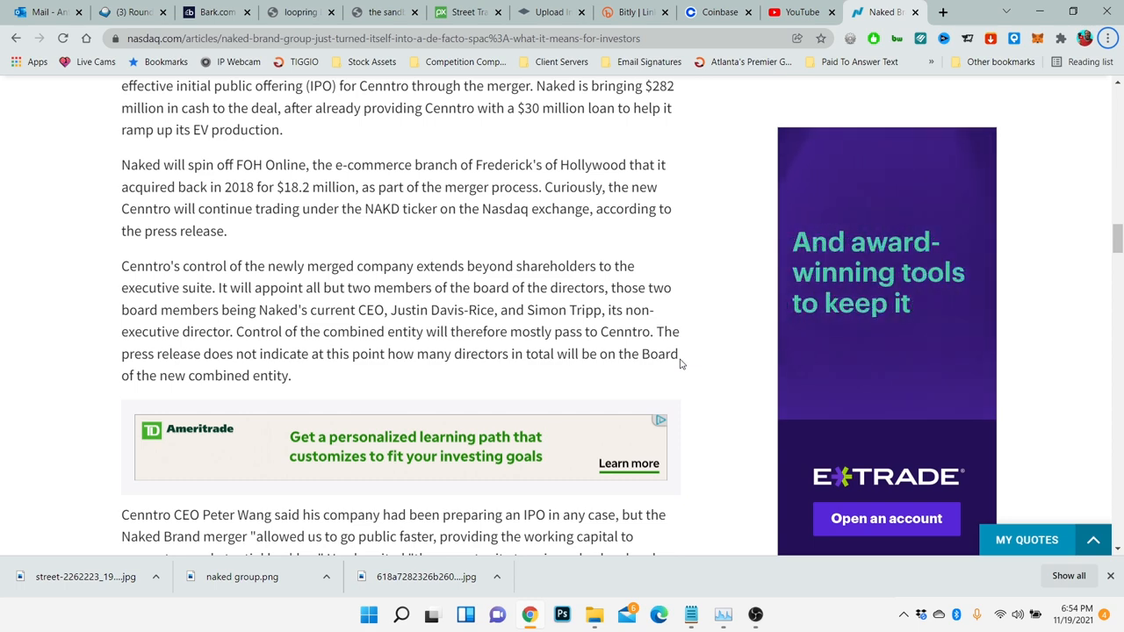
scroll("down", 3)
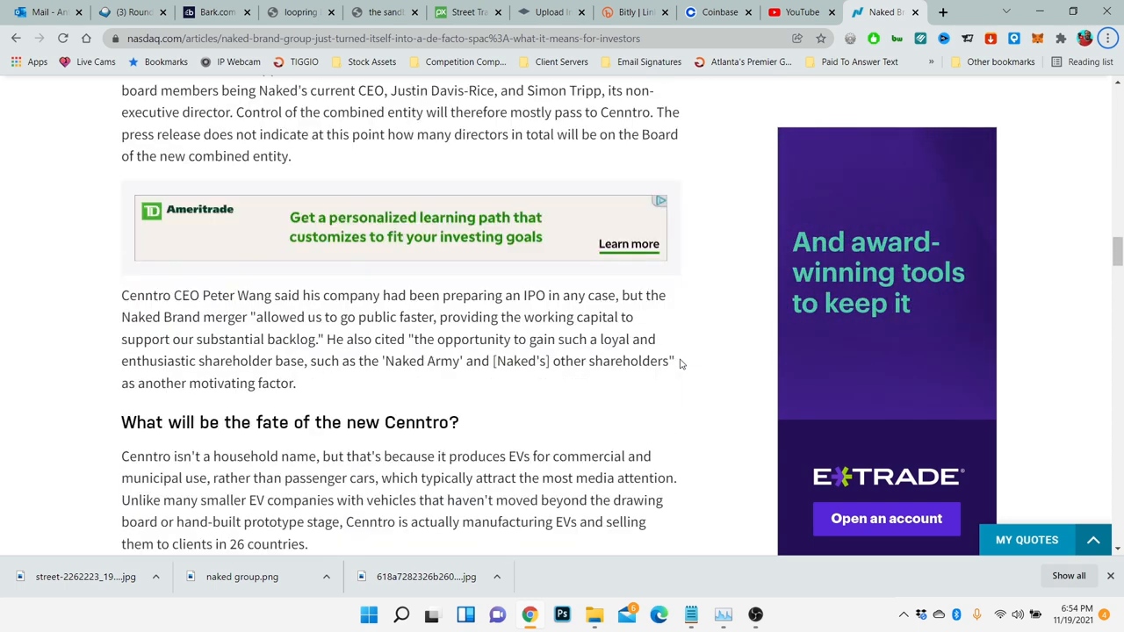
scroll("down", 3)
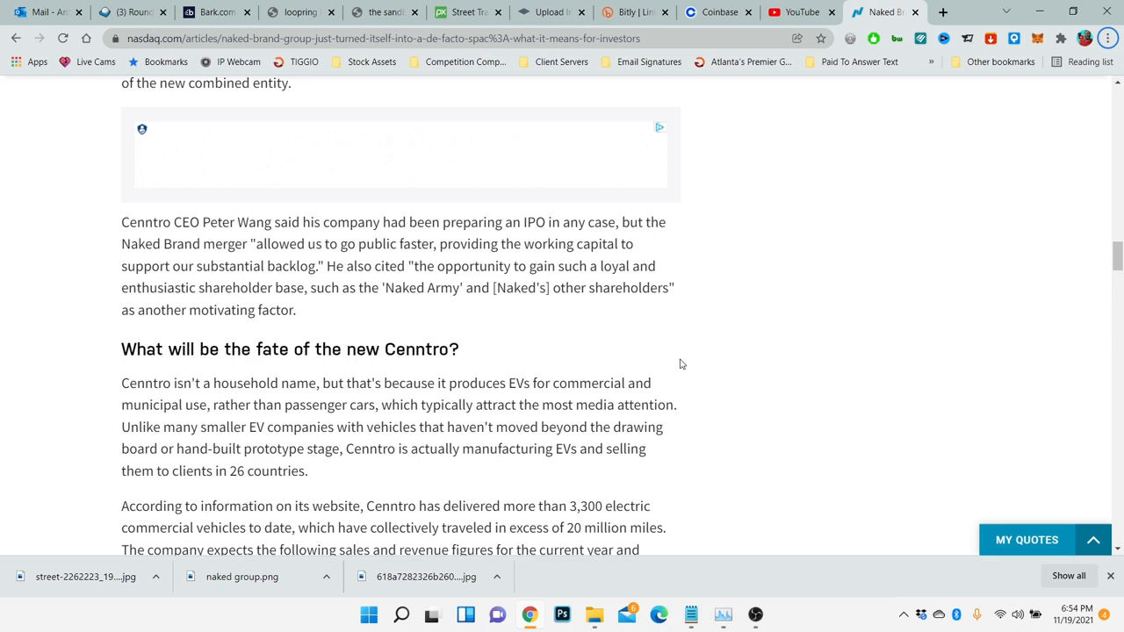
mouse_move(689, 389)
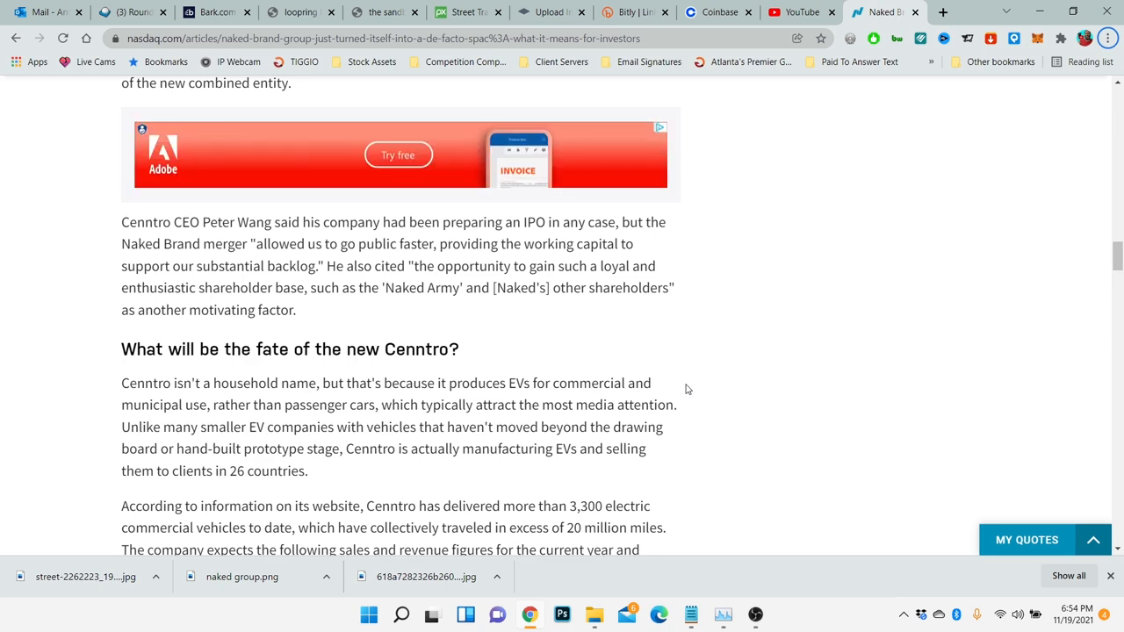
scroll("down", 3)
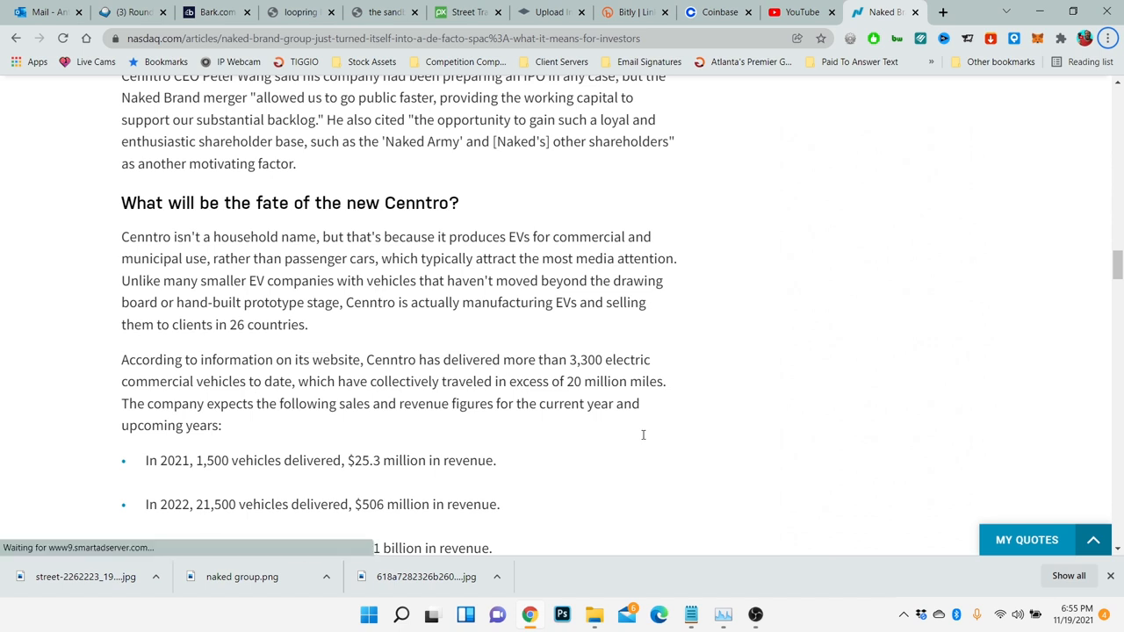
scroll("down", 3)
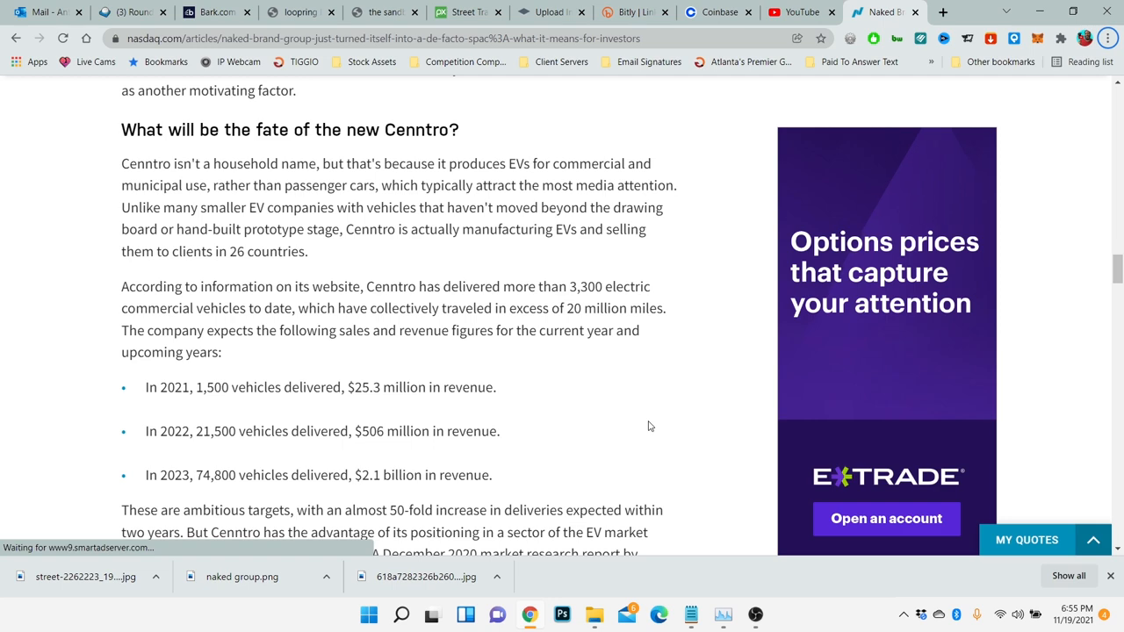
scroll("down", 3)
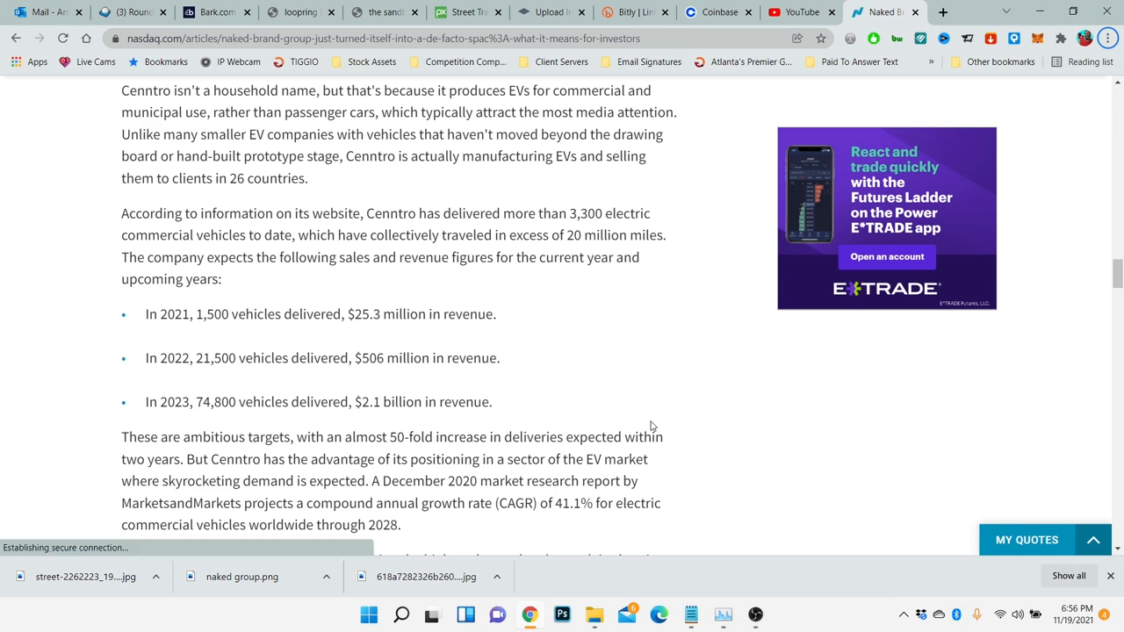
scroll("down", 3)
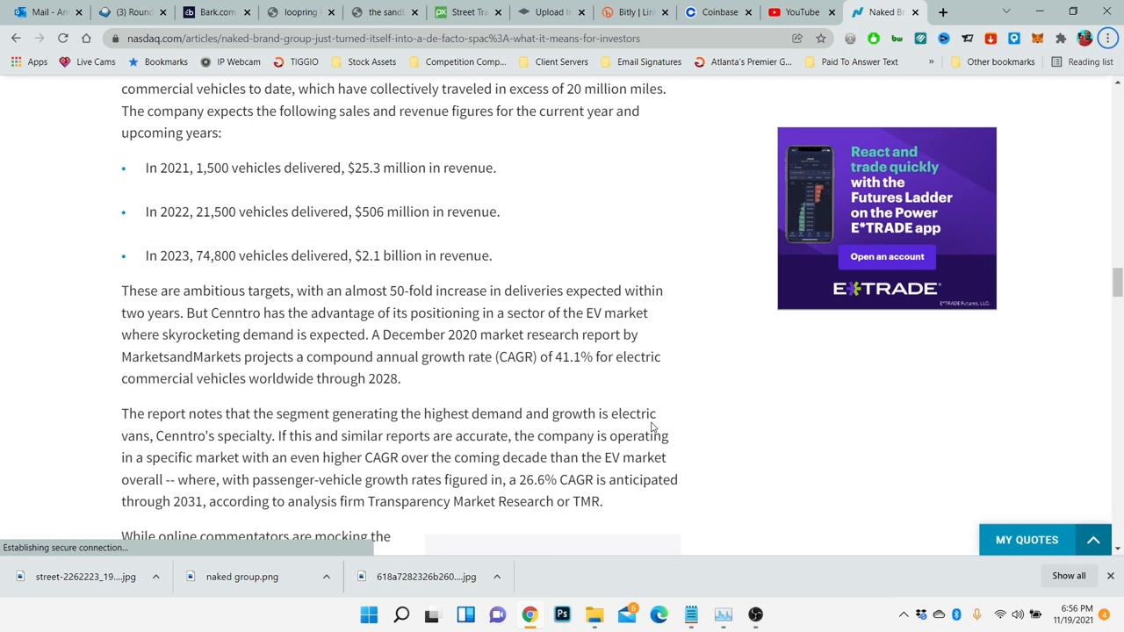
mouse_move(651, 423)
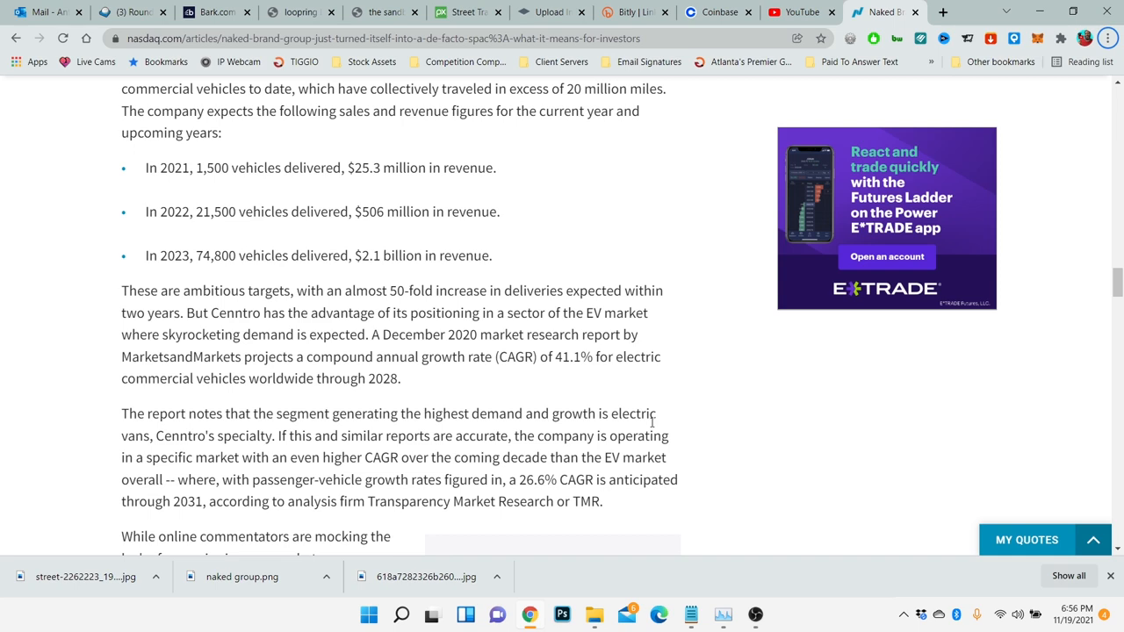
scroll("down", 3)
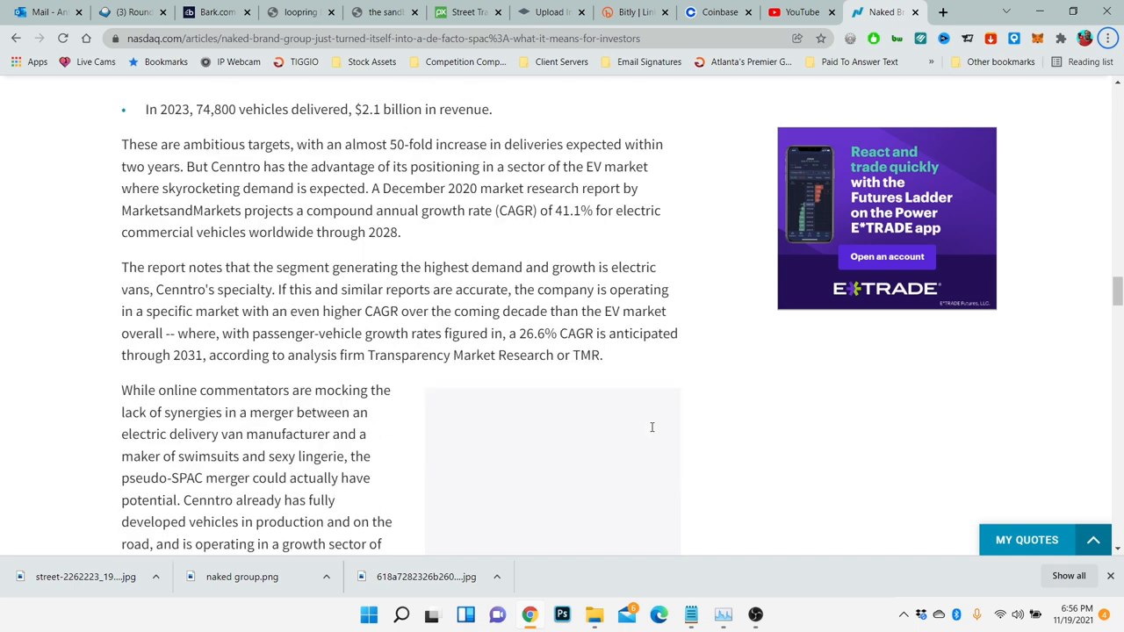
scroll("down", 3)
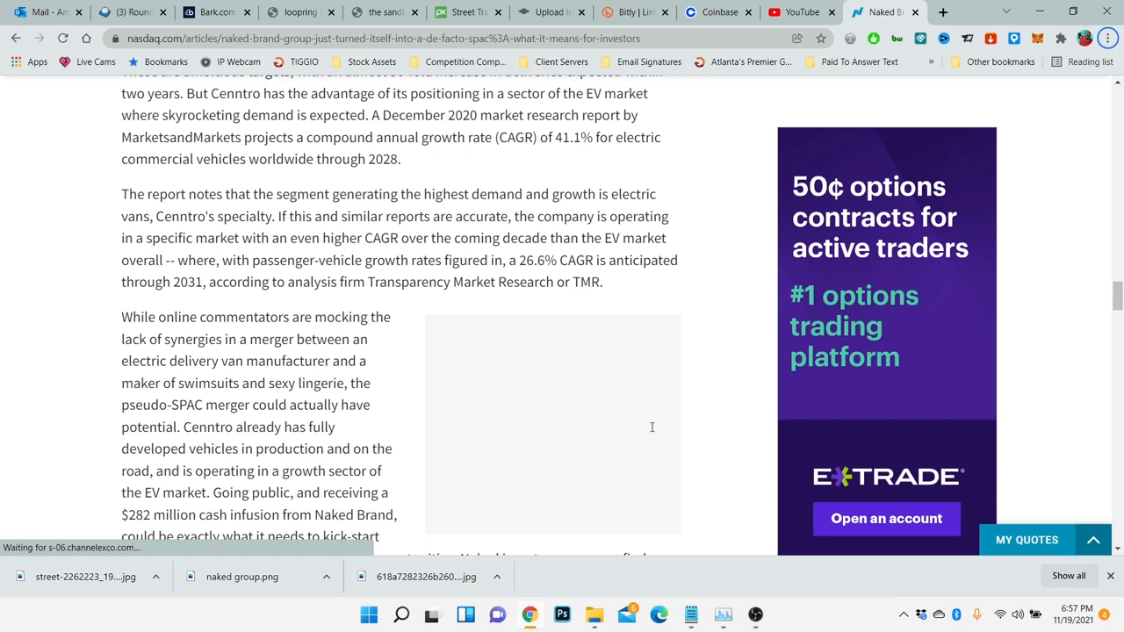
scroll("down", 3)
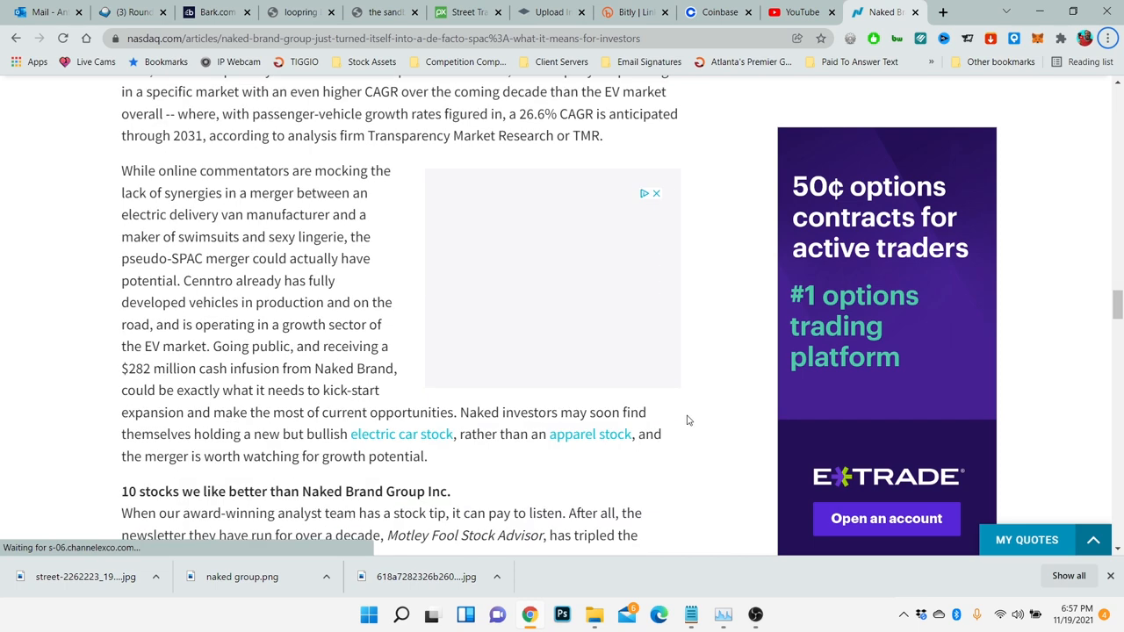
mouse_move(692, 422)
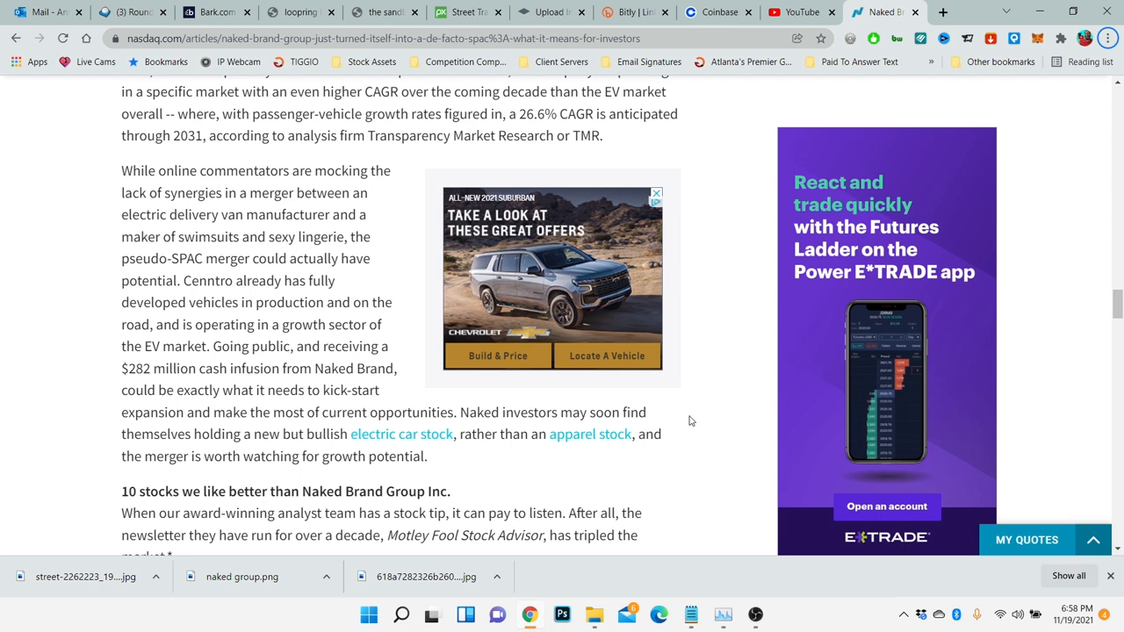
scroll("up", 3)
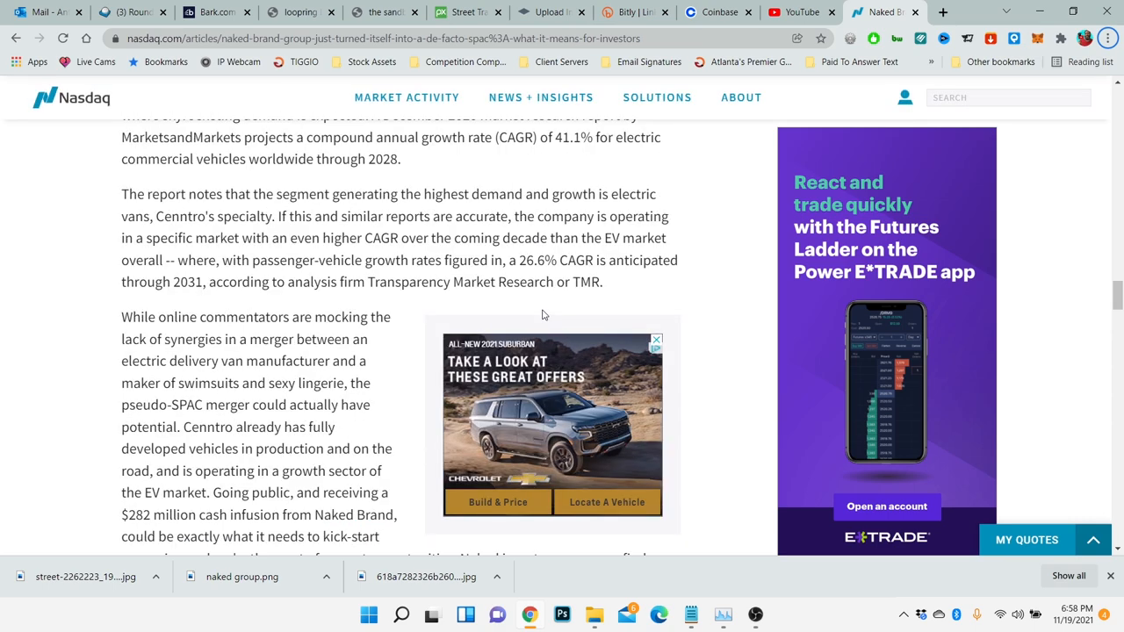
scroll("down", 3)
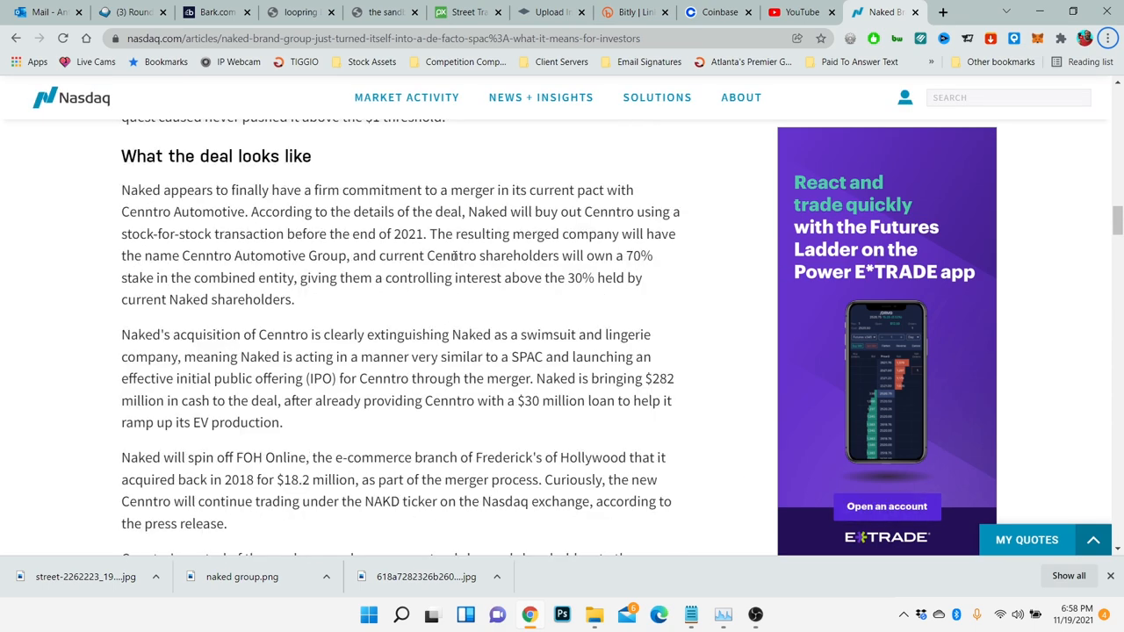
scroll("down", 3)
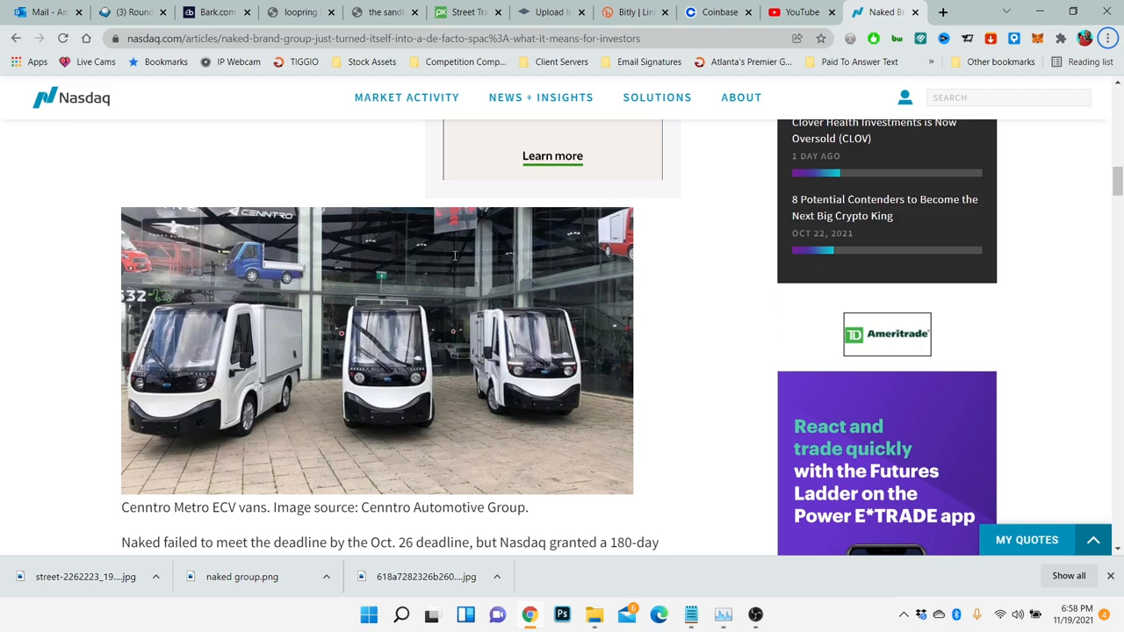
mouse_move(681, 383)
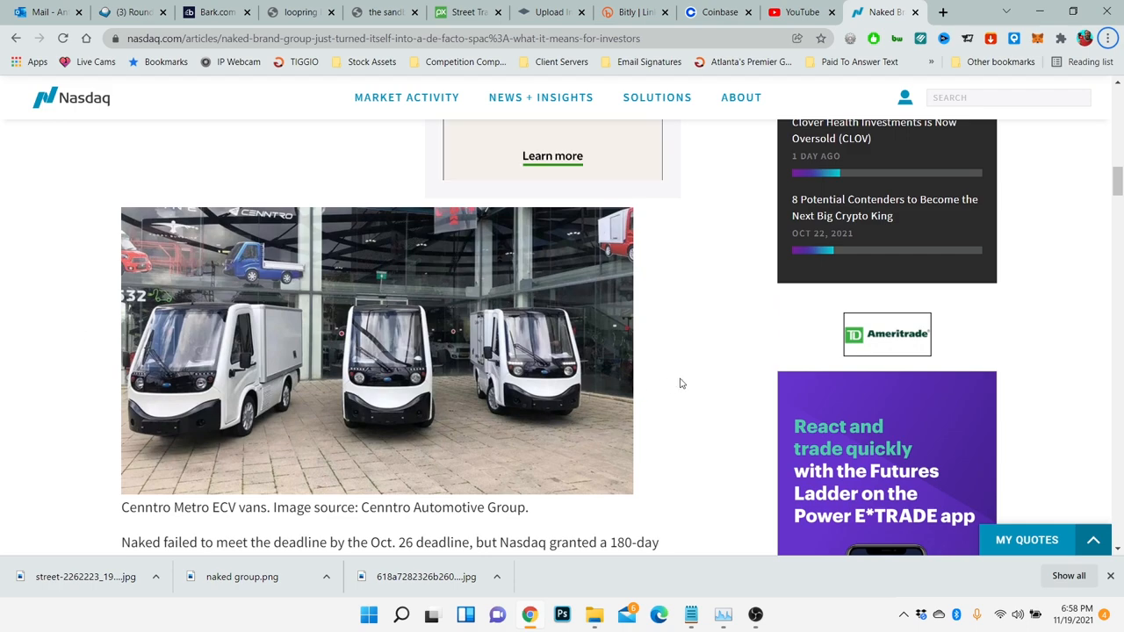
scroll("down", 3)
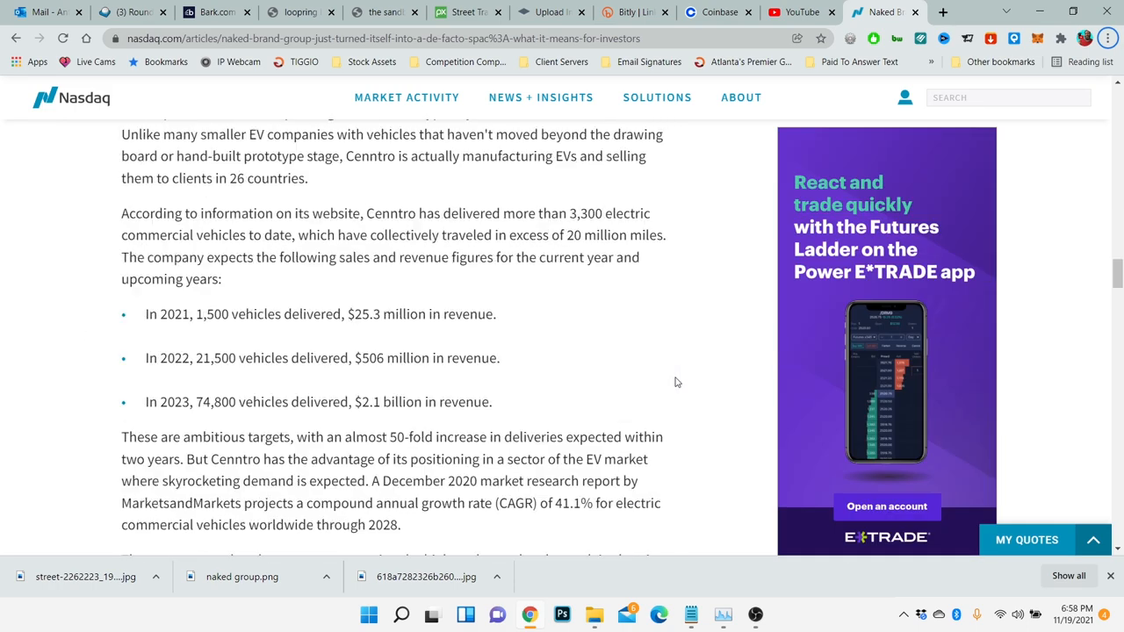
scroll("up", 3)
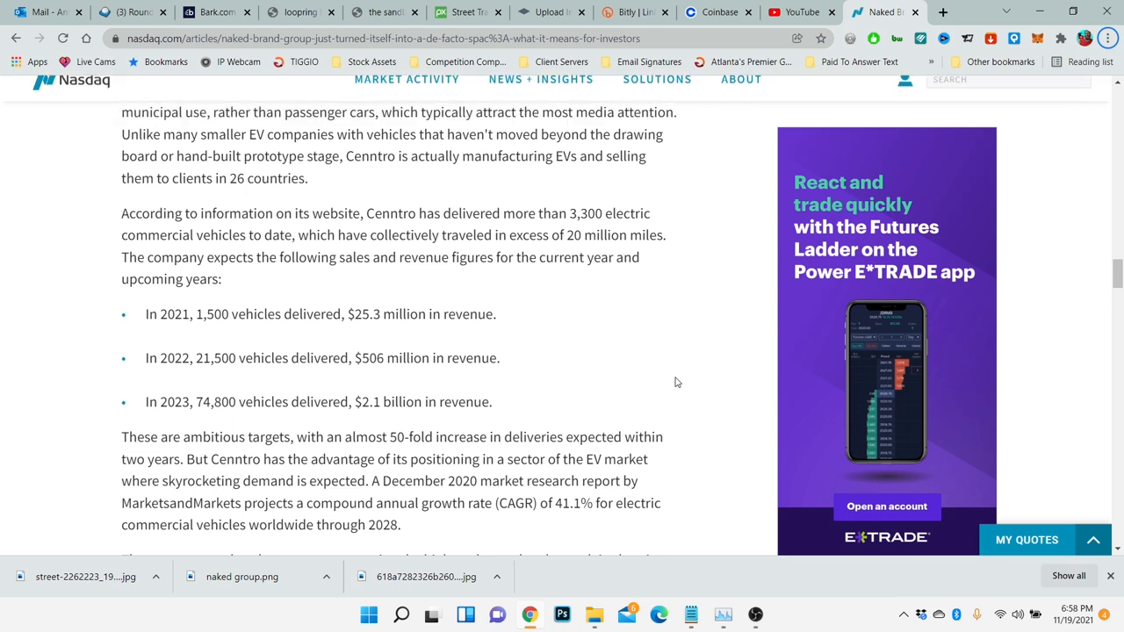